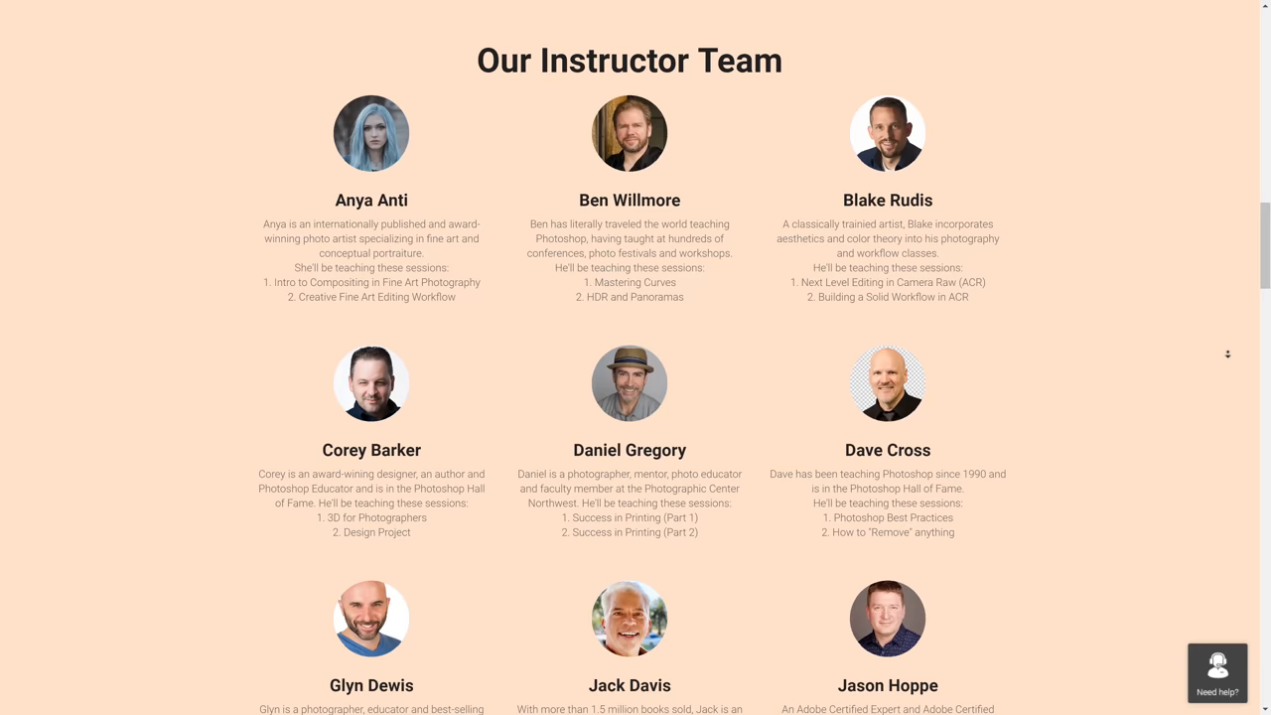
- Add a Gradient Map adjustment layer above the portrait, rendering it black and white
{"action": "scroll", "scroll_direction": "down", "scroll_amount": 3}
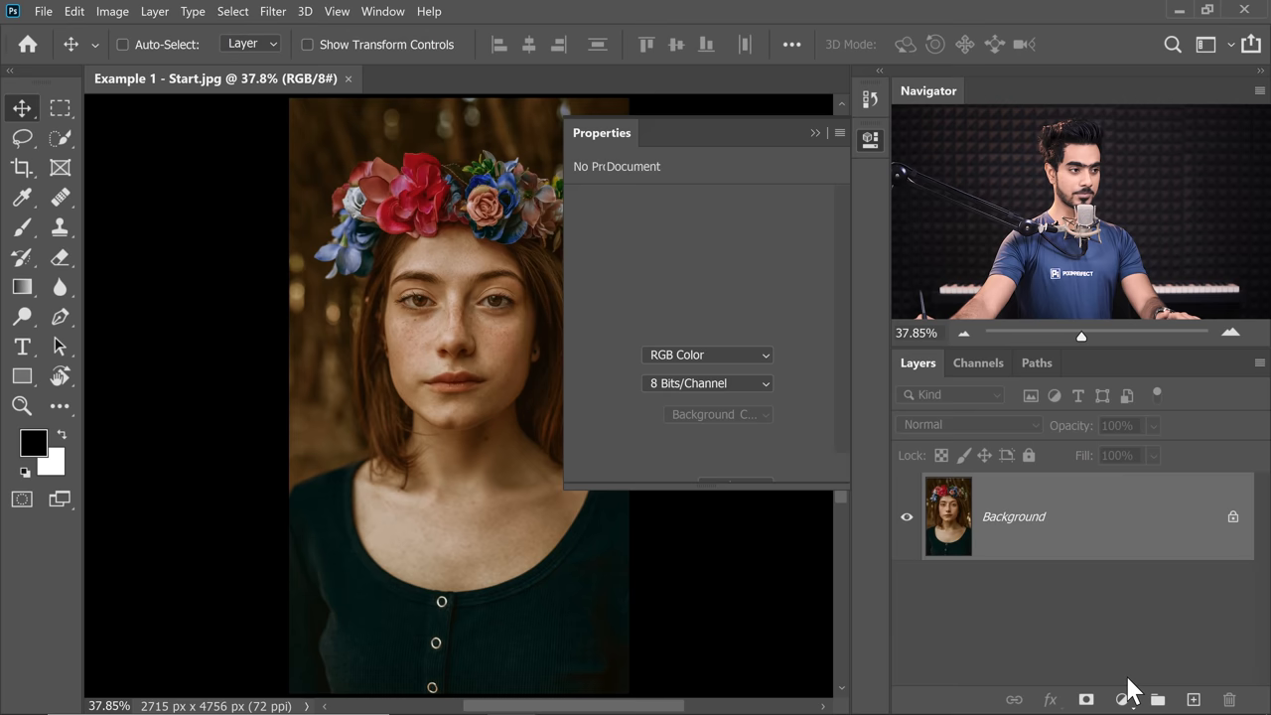
{"action": "left_click", "coordinate": [1054, 395]}
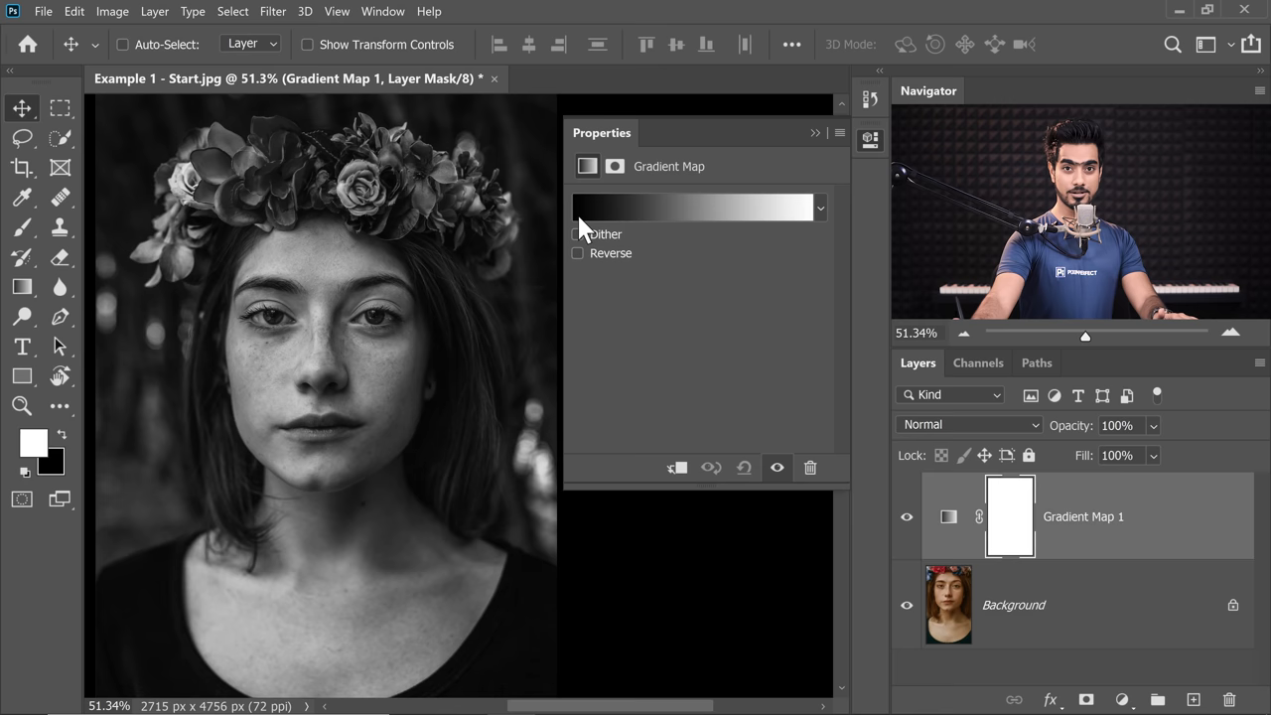
- Recolour the gradient's stops to green and cyan in the Gradient Editor, tinting the portrait green
{"action": "left_click", "coordinate": [695, 209]}
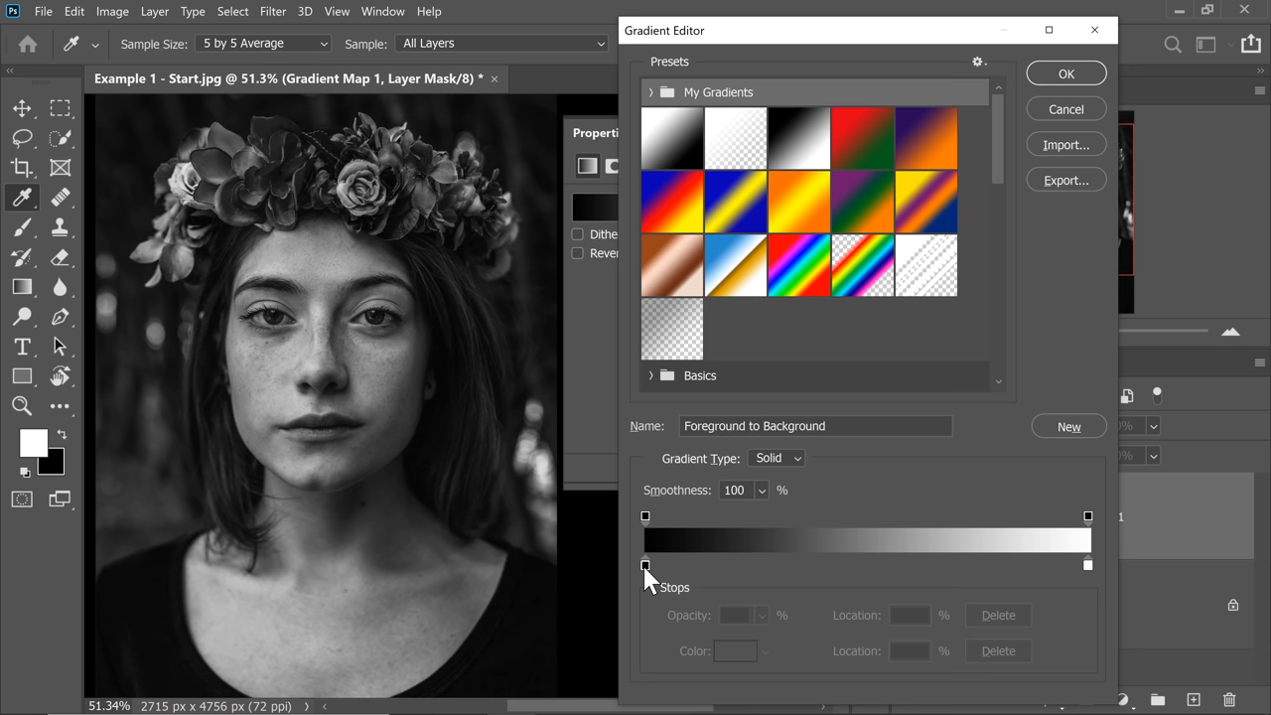
{"action": "double_click", "coordinate": [643, 564]}
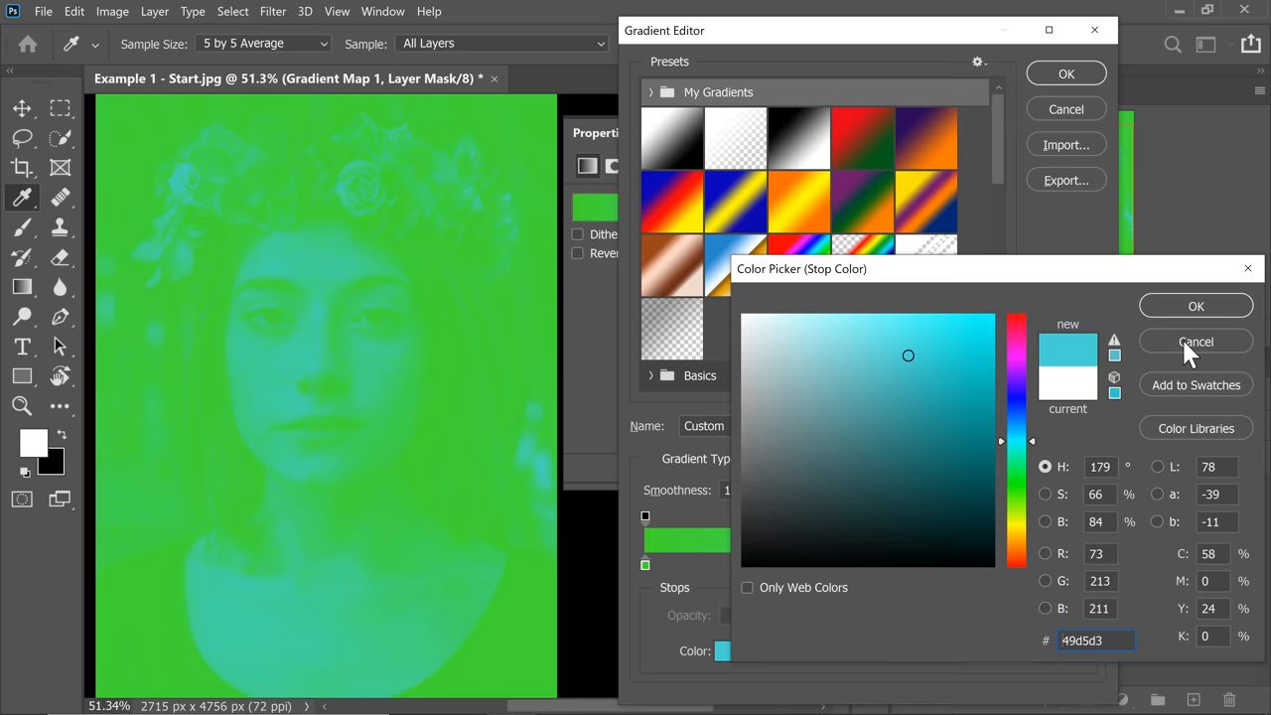
{"action": "left_click", "coordinate": [1196, 341]}
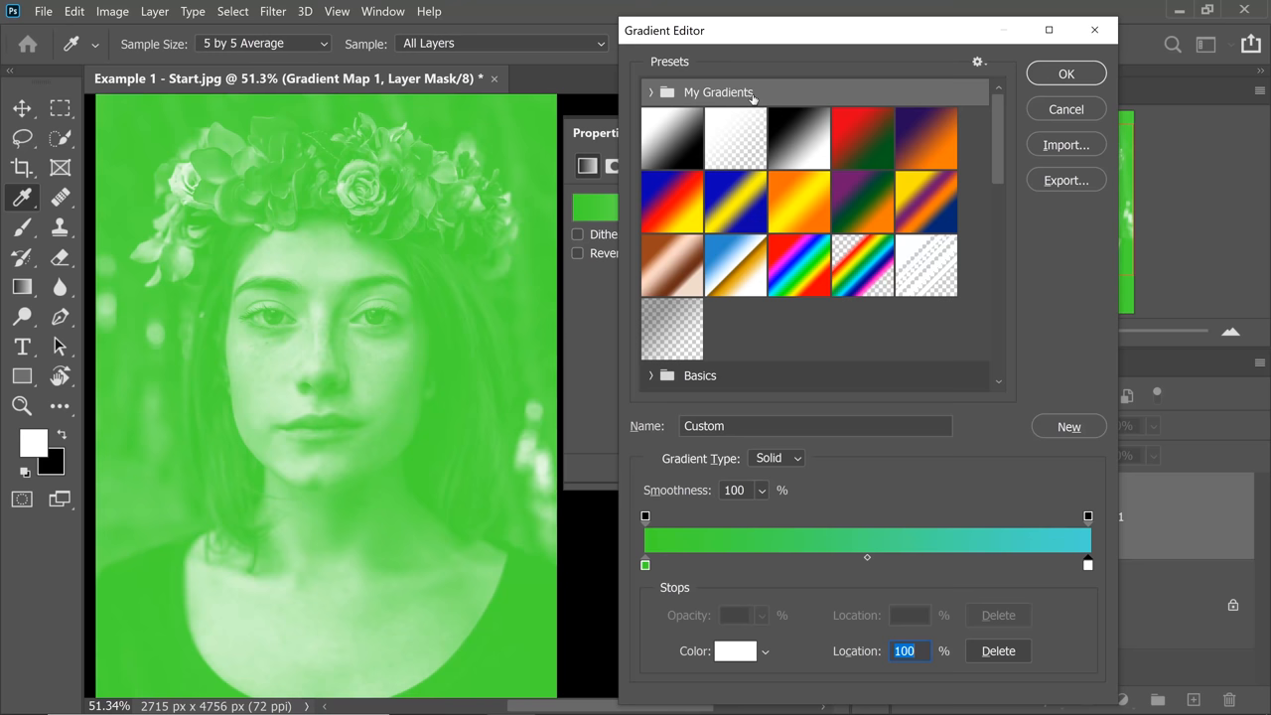
- Reset the gradient to the black-to-white preset and confirm, returning the portrait to greyscale
{"action": "left_click", "coordinate": [799, 139]}
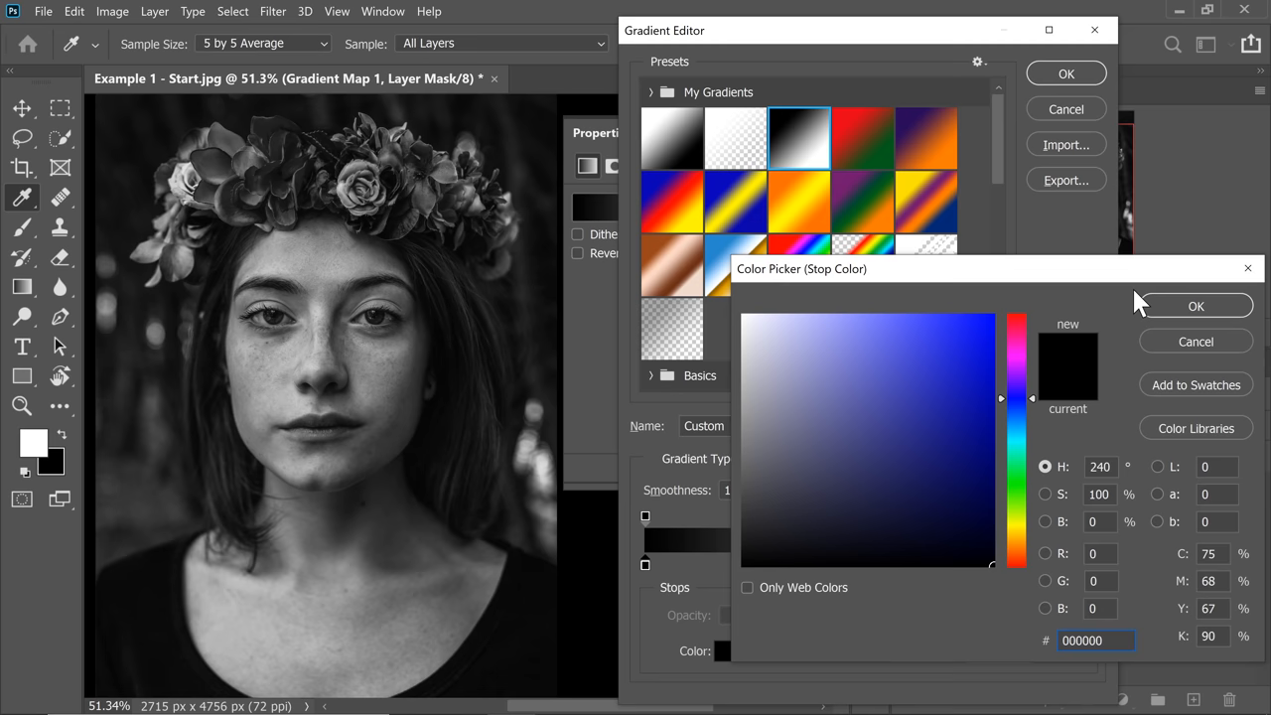
{"action": "left_click", "coordinate": [1196, 306]}
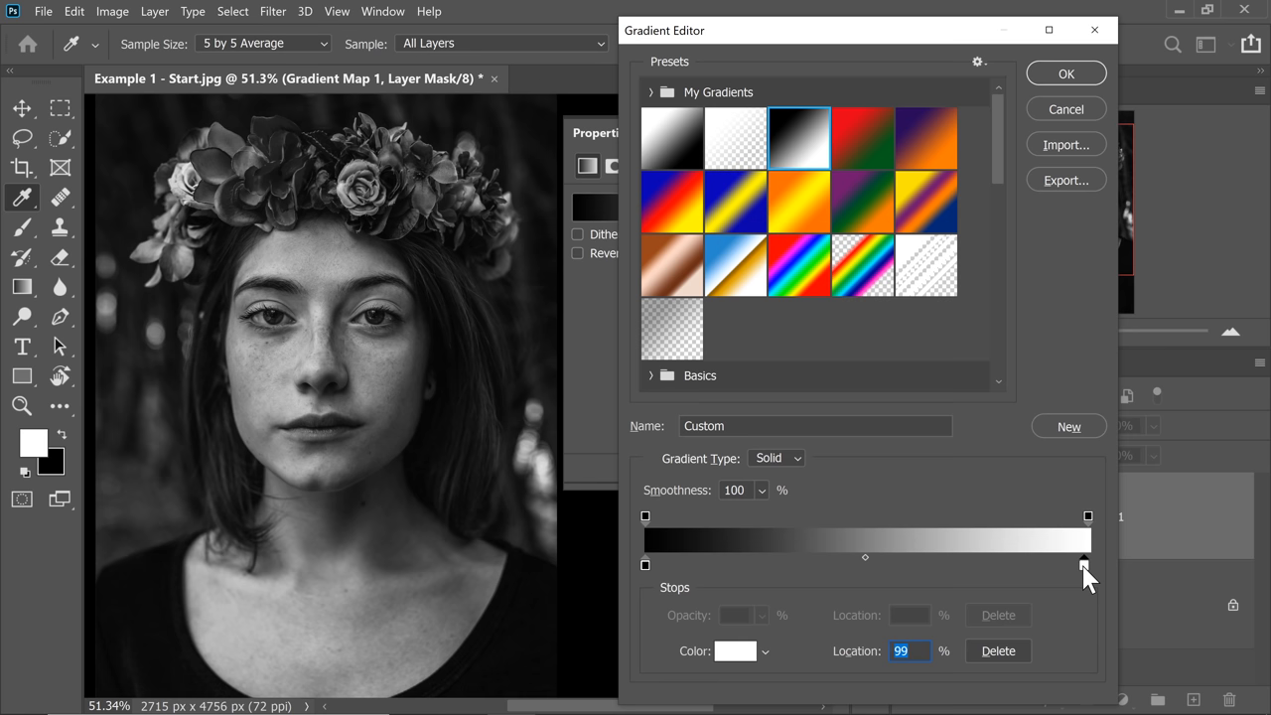
{"action": "left_click", "coordinate": [1065, 72]}
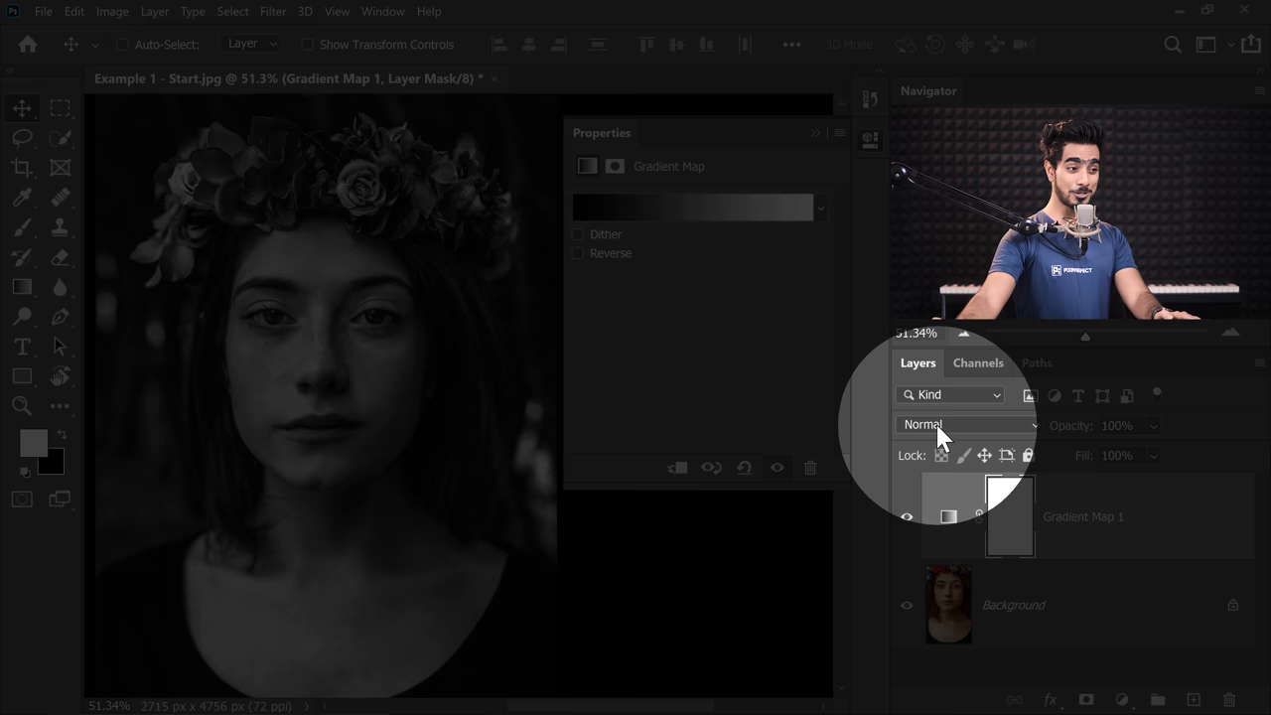
- Set the gradient map layer to Luminosity blend mode and reopen its gradient for editing
{"action": "left_click", "coordinate": [930, 425]}
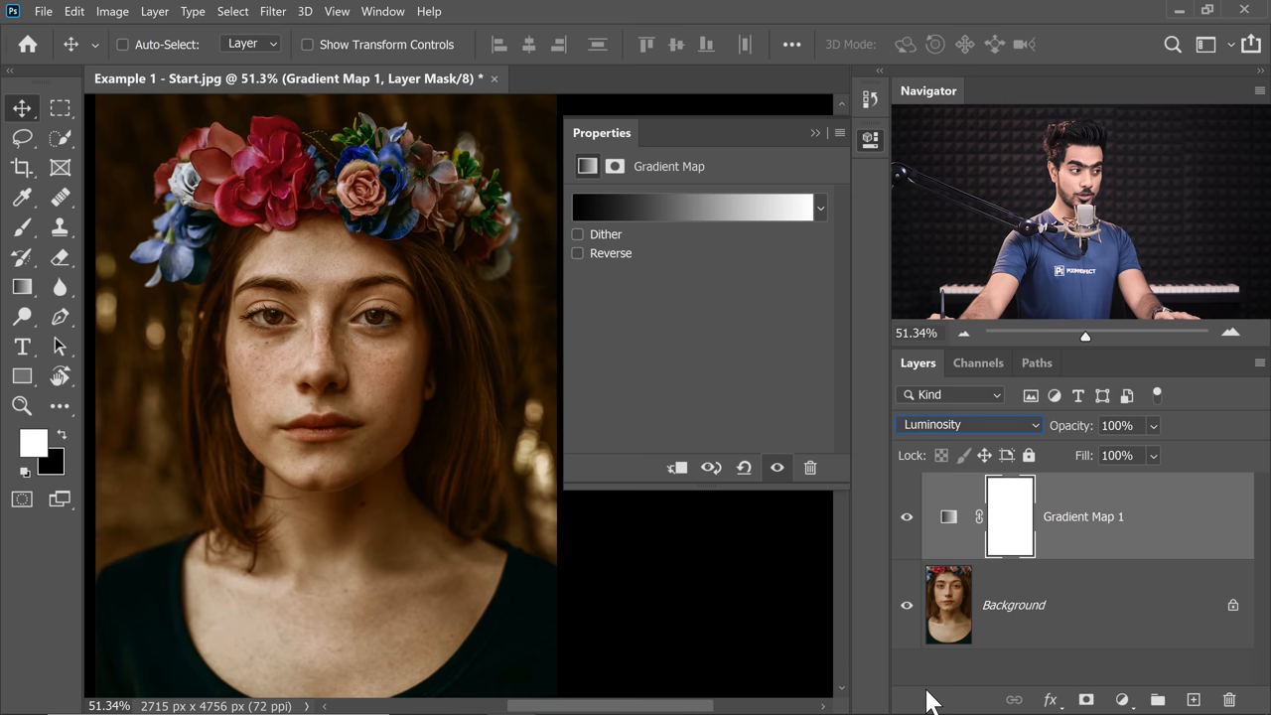
{"action": "mouse_move", "coordinate": [683, 210]}
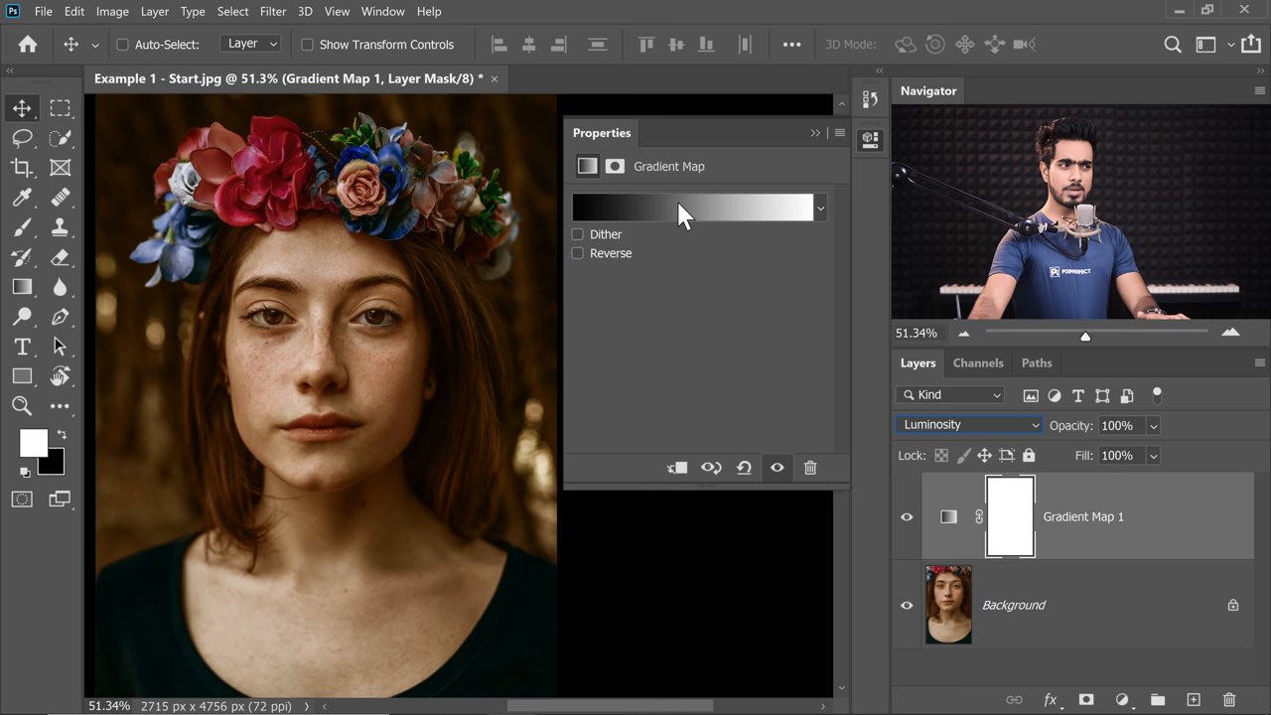
{"action": "left_click", "coordinate": [696, 208]}
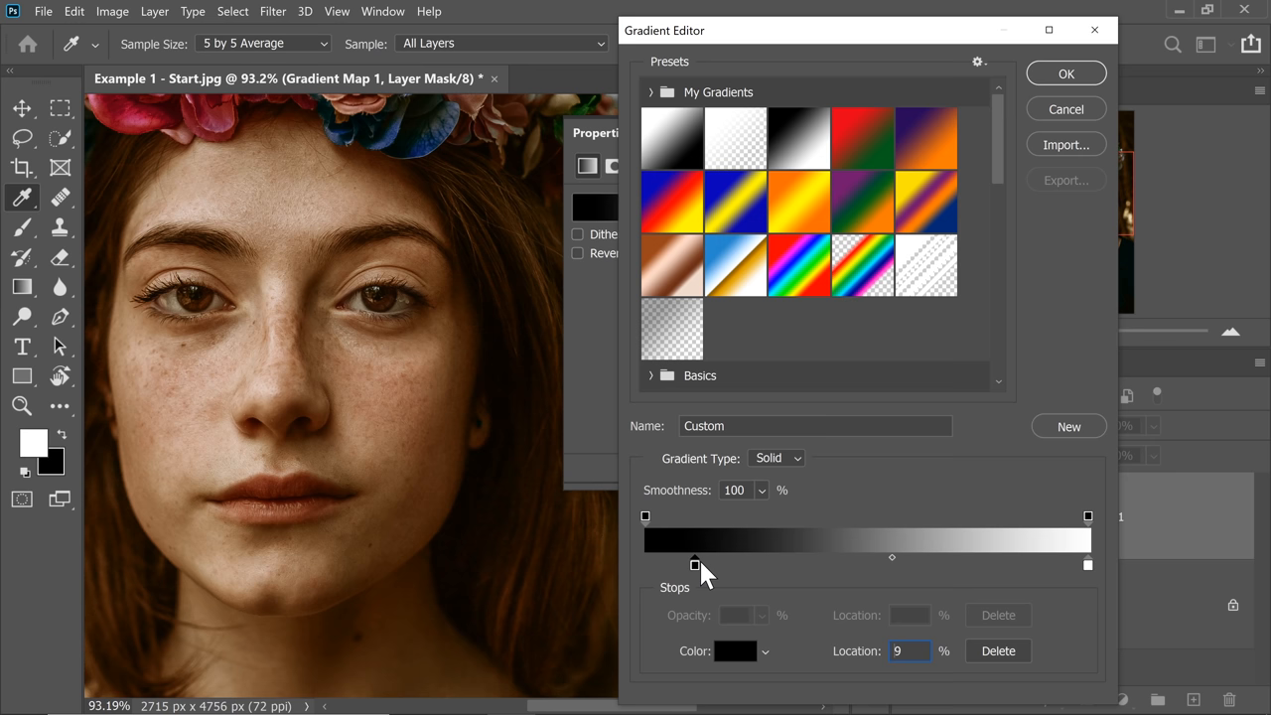
- Slide the black stop inward and add a mid-grey stop, flattening the face's tones
{"action": "left_click_drag", "start_coordinate": [695, 564], "coordinate": [644, 564]}
{"action": "type", "text": "50"}
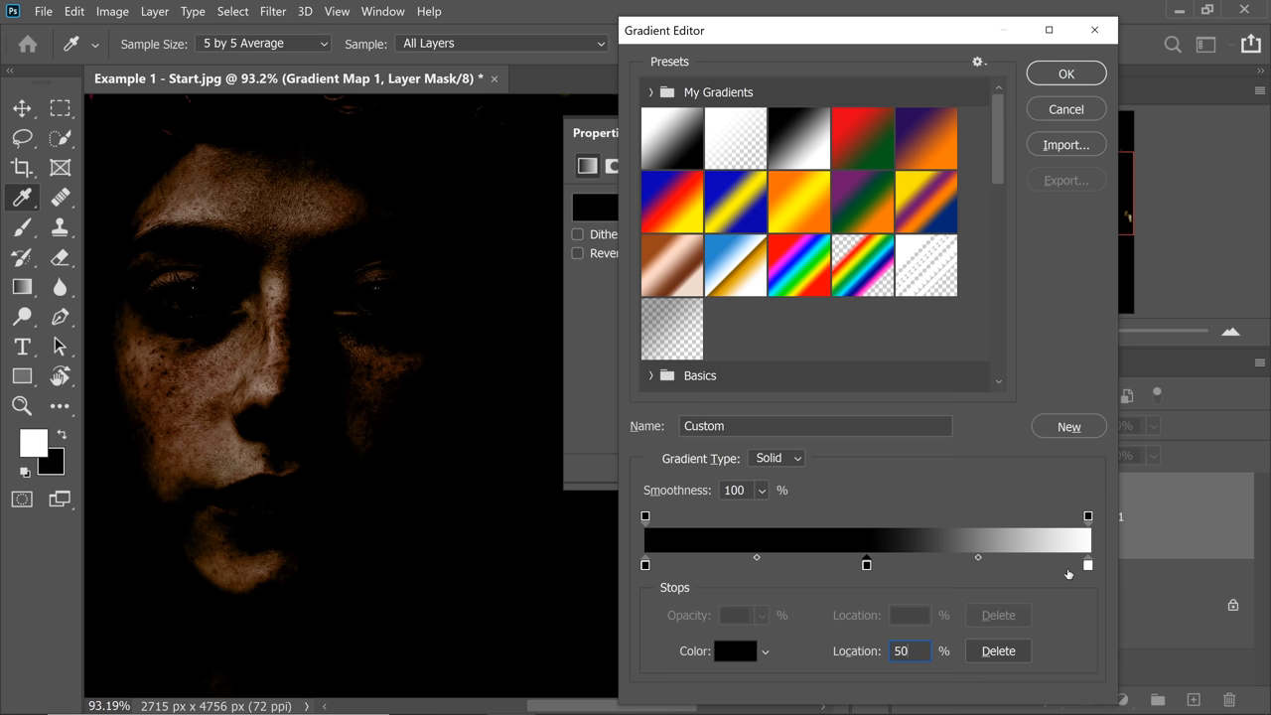
{"action": "left_click", "coordinate": [735, 652]}
{"action": "type", "text": "50"}
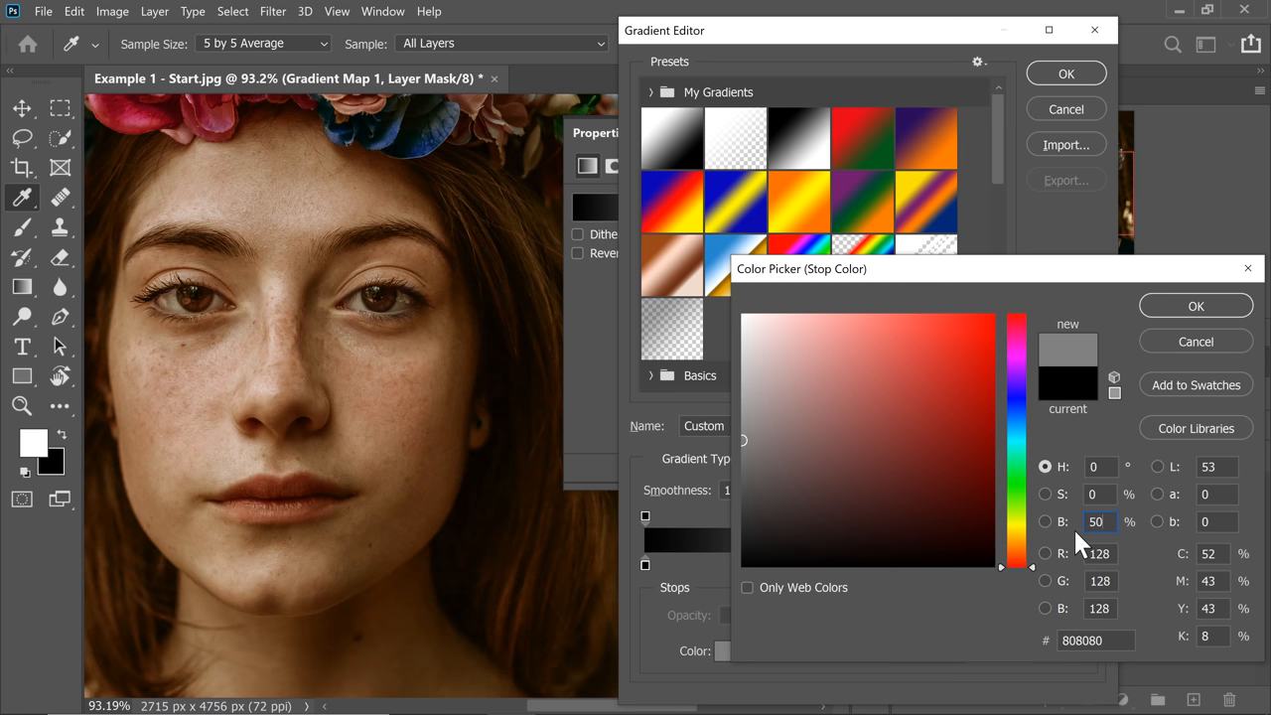
{"action": "left_click", "coordinate": [1196, 306]}
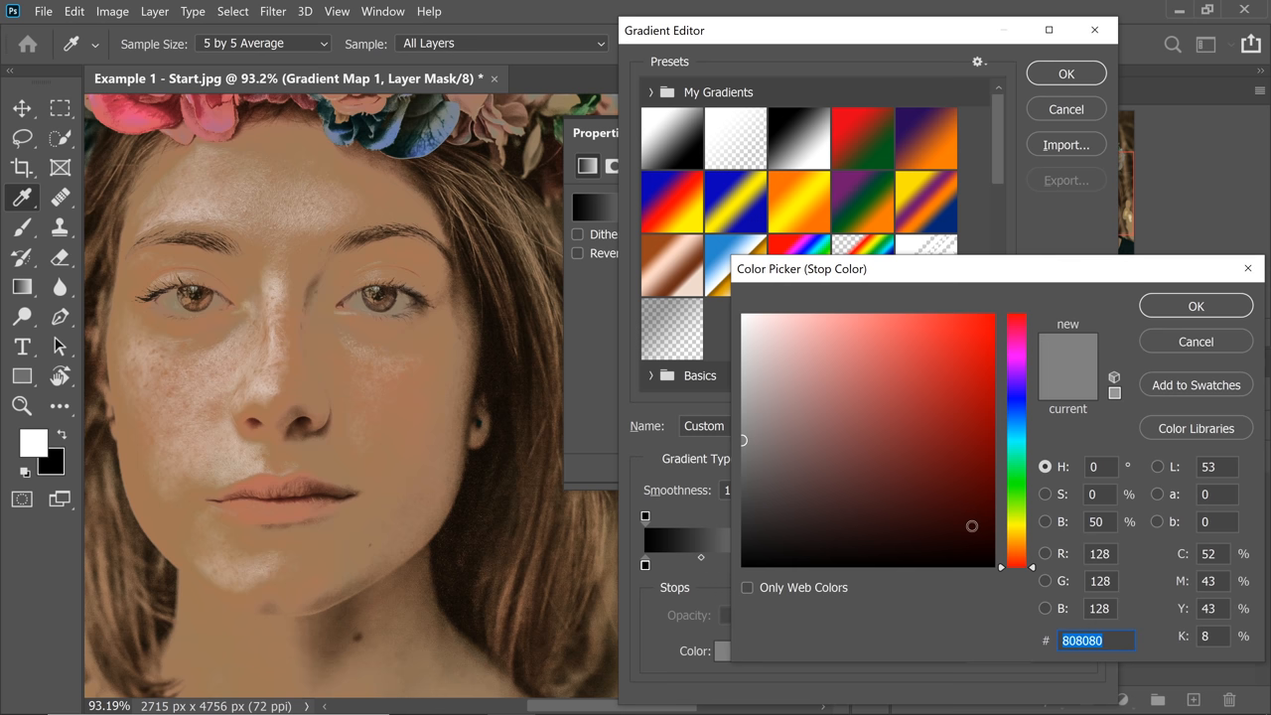
{"action": "left_click", "coordinate": [1196, 306]}
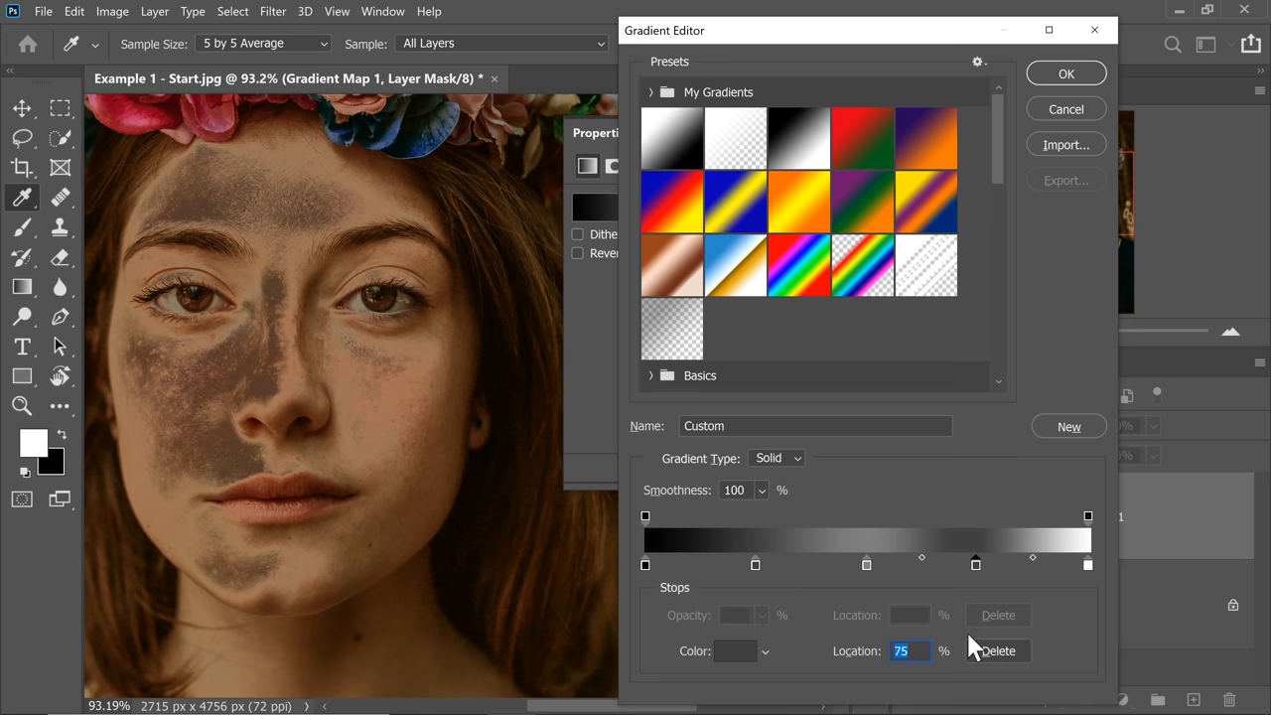
{"action": "left_click", "coordinate": [735, 652]}
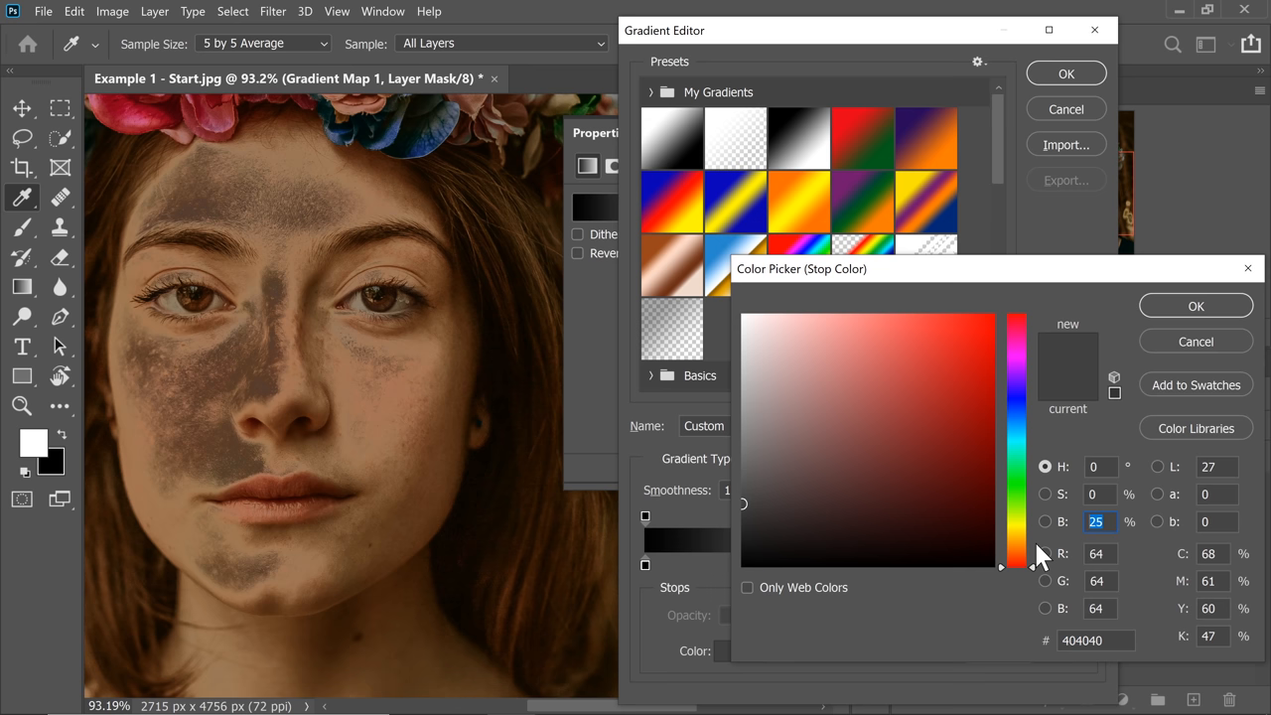
{"action": "left_click", "coordinate": [1196, 306]}
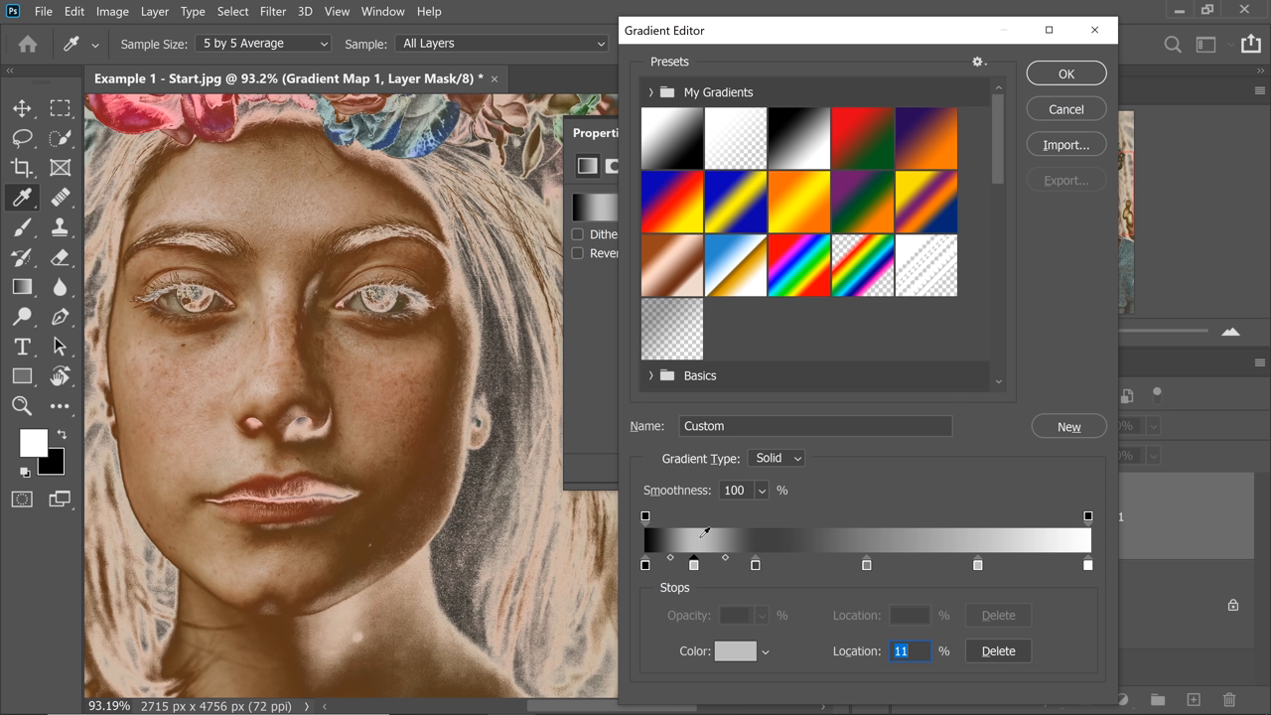
{"action": "mouse_move", "coordinate": [704, 533]}
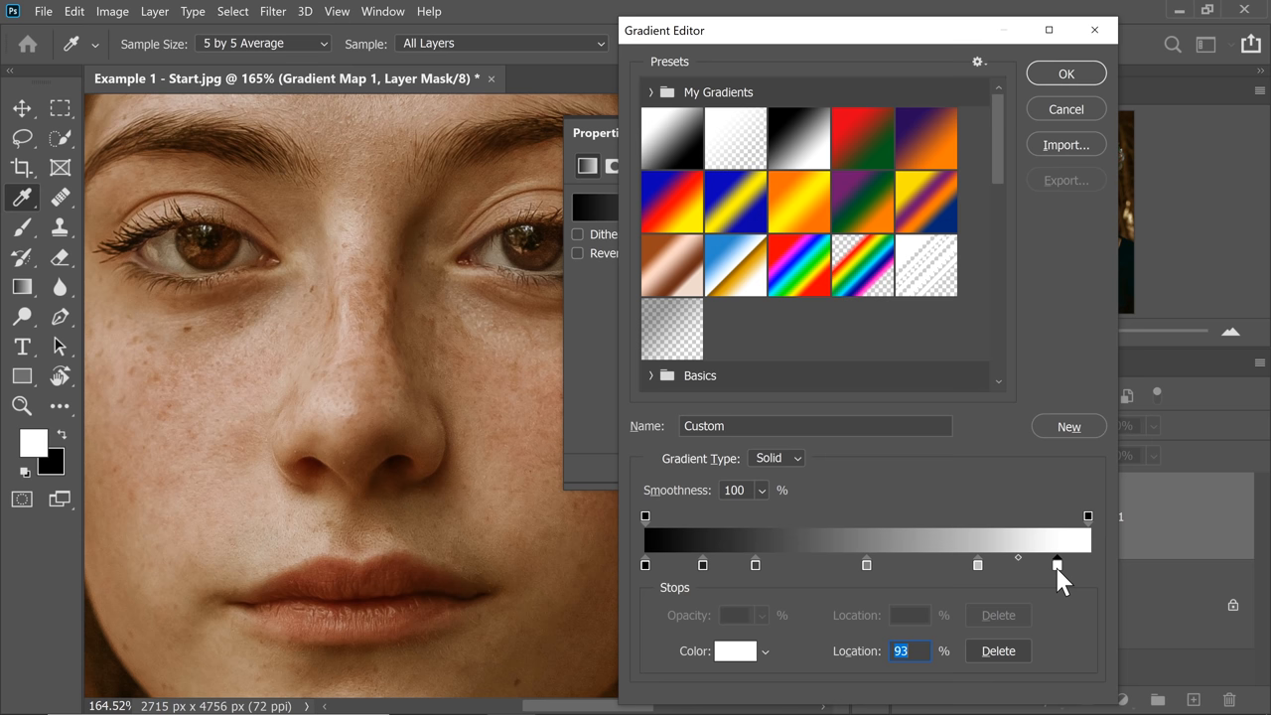
- Reposition the bright, midtone and dark stops along the gradient and set the dark stop near black
{"action": "left_click_drag", "start_coordinate": [1057, 564], "coordinate": [950, 564]}
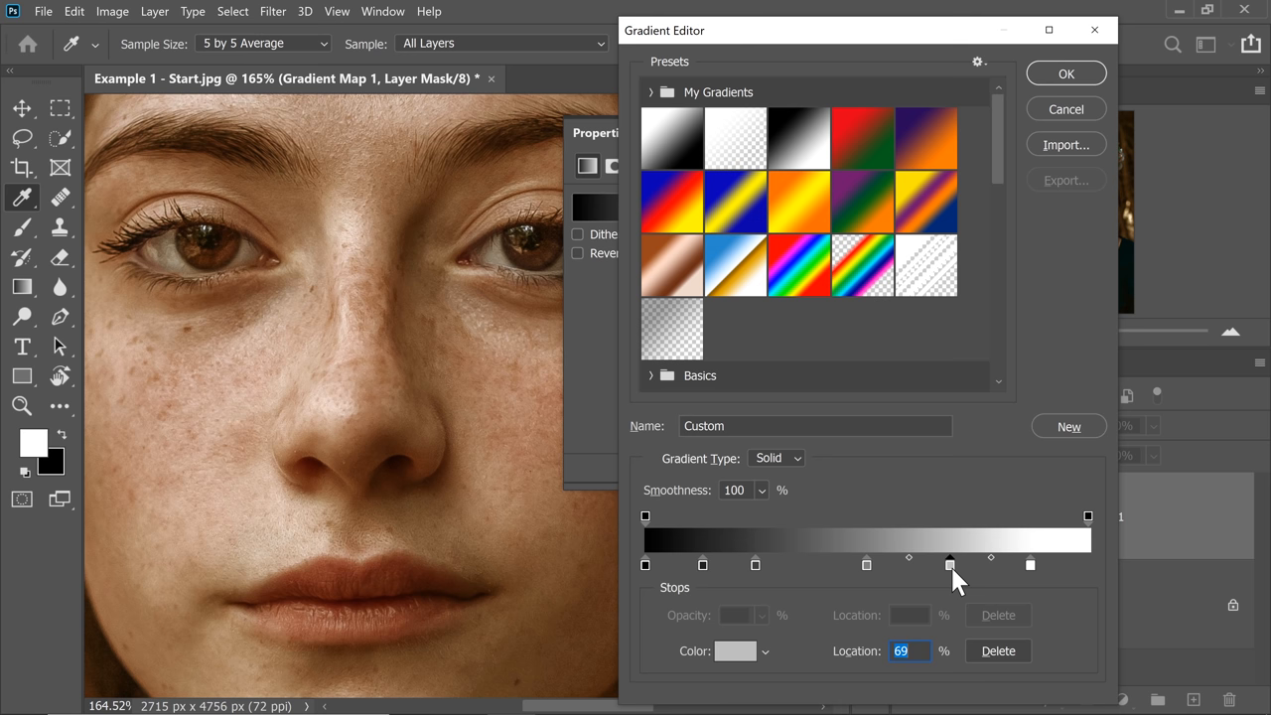
{"action": "left_click_drag", "start_coordinate": [950, 564], "coordinate": [1009, 564]}
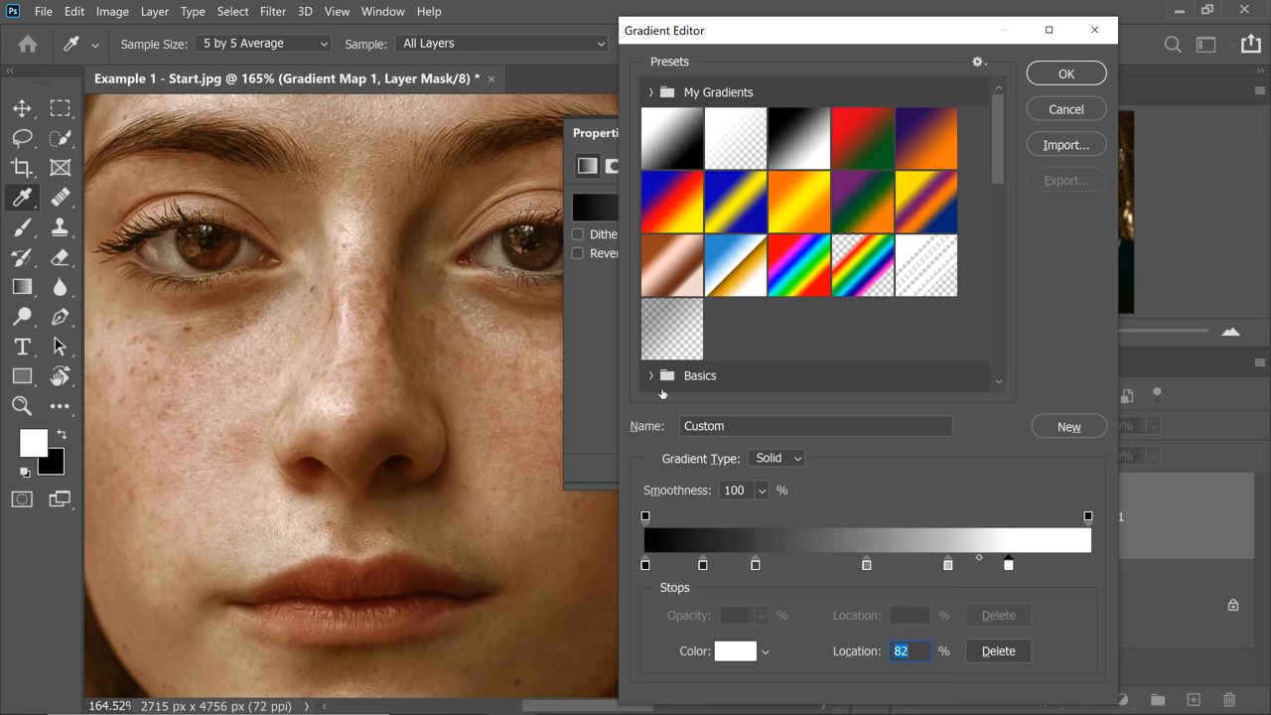
{"action": "left_click_drag", "start_coordinate": [1009, 565], "coordinate": [983, 564]}
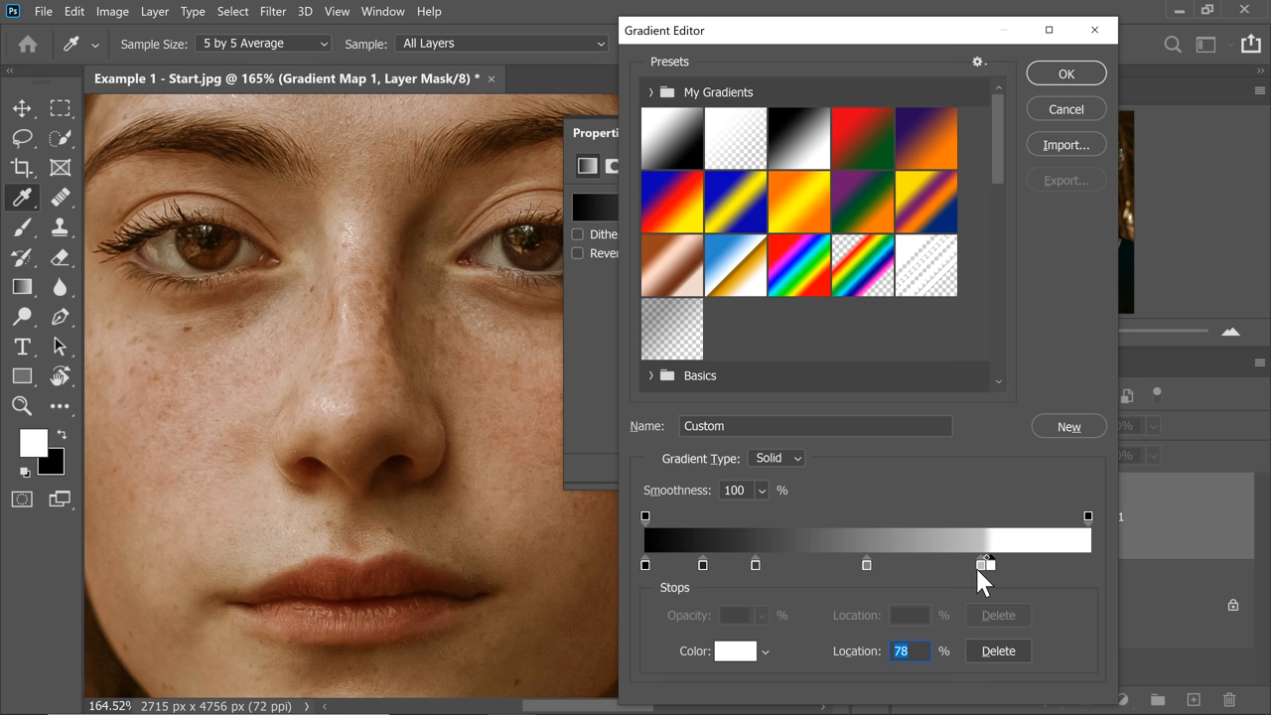
{"action": "left_click_drag", "start_coordinate": [985, 564], "coordinate": [983, 564]}
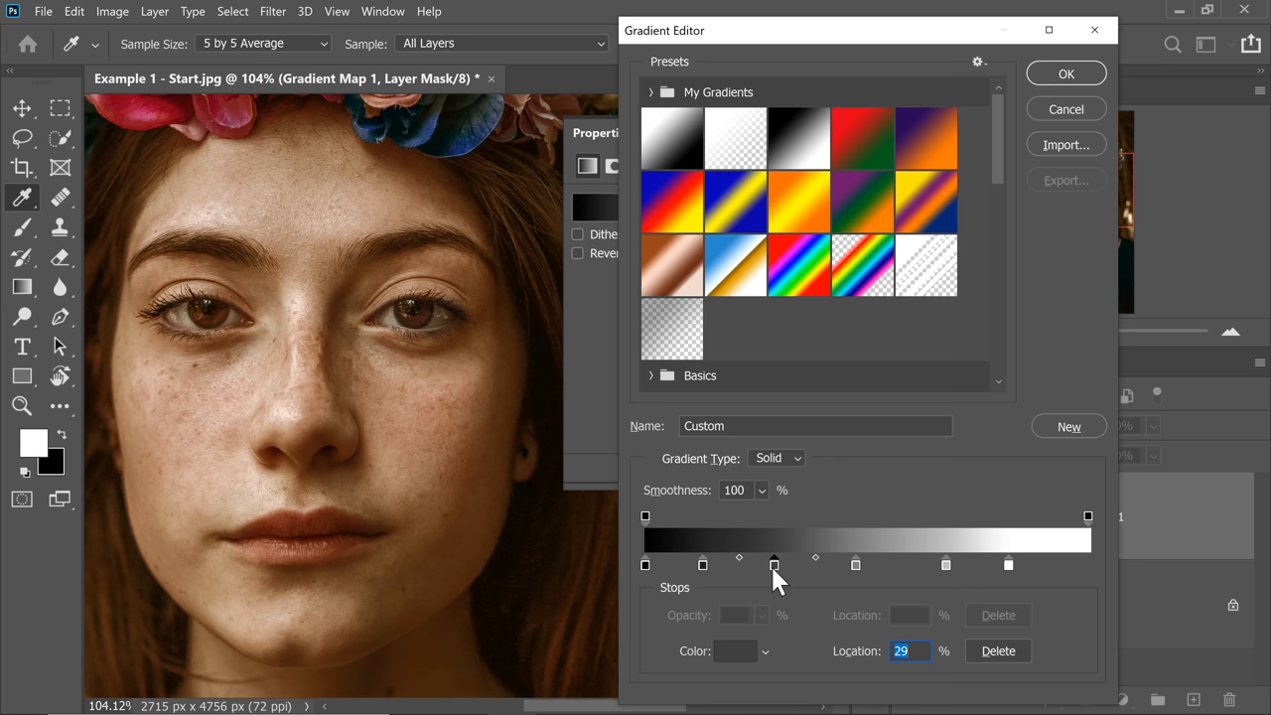
{"action": "left_click_drag", "start_coordinate": [775, 564], "coordinate": [878, 564]}
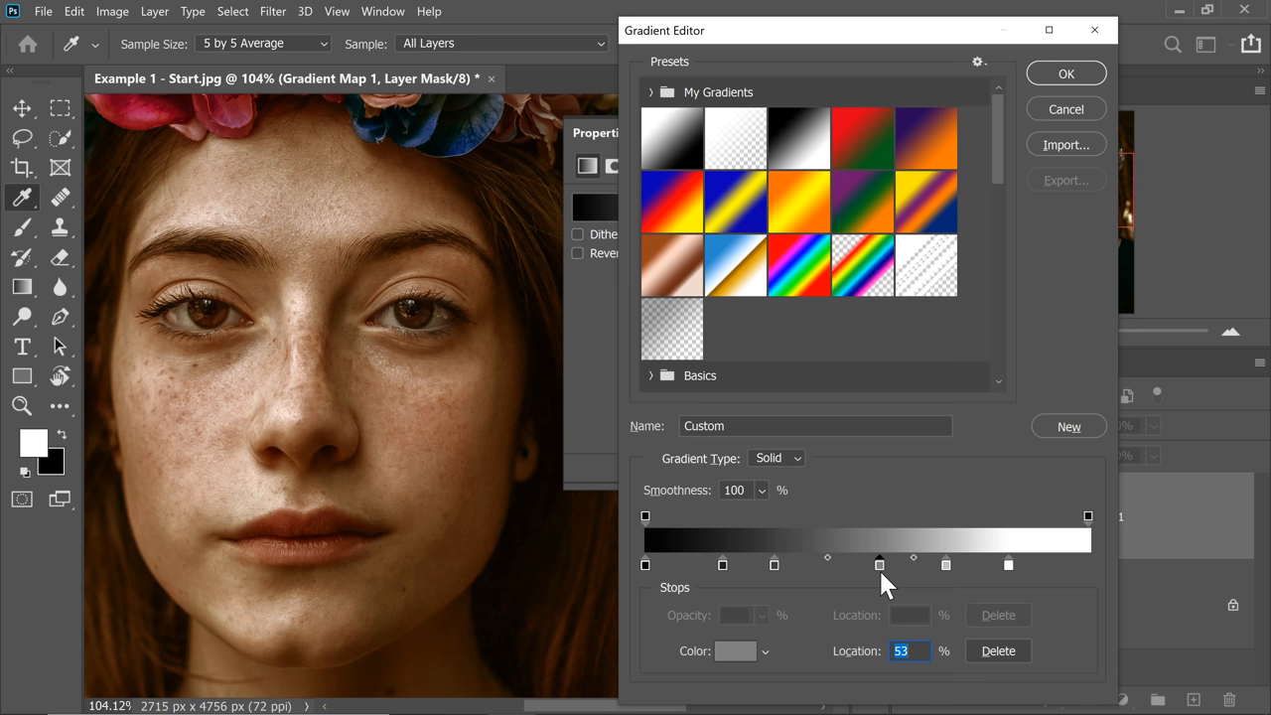
{"action": "left_click_drag", "start_coordinate": [878, 565], "coordinate": [1009, 564]}
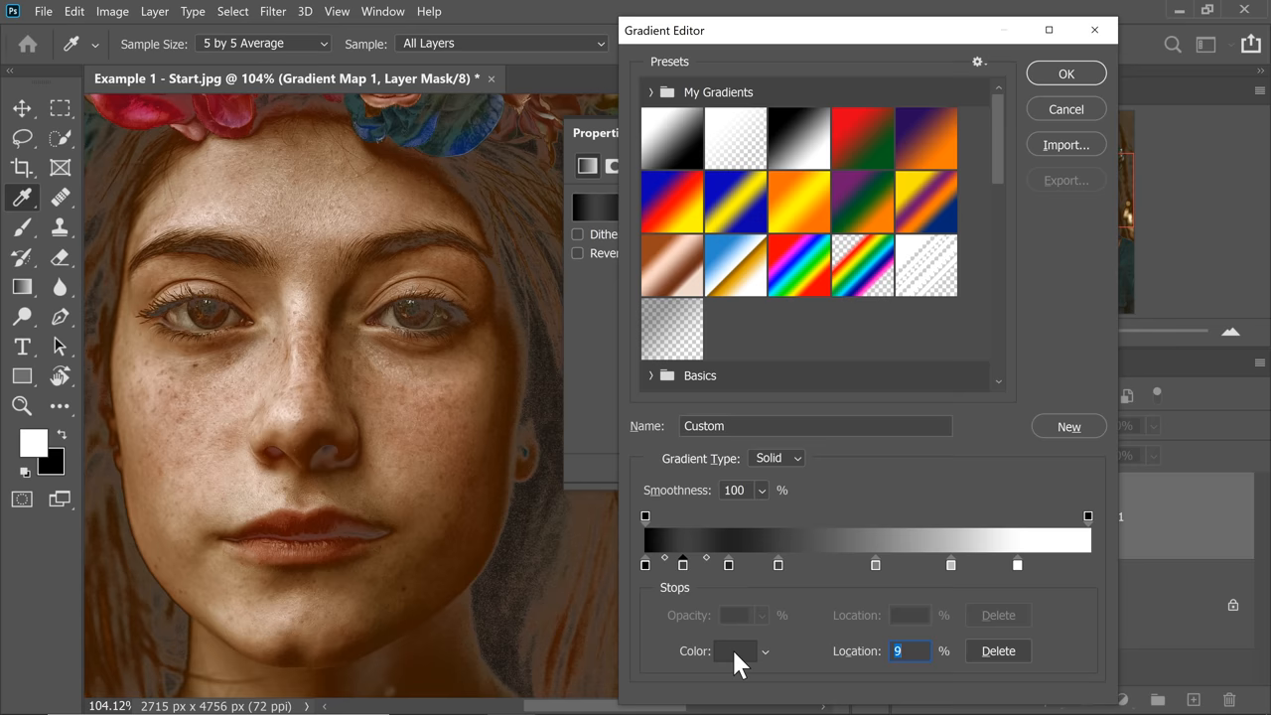
{"action": "left_click", "coordinate": [735, 652]}
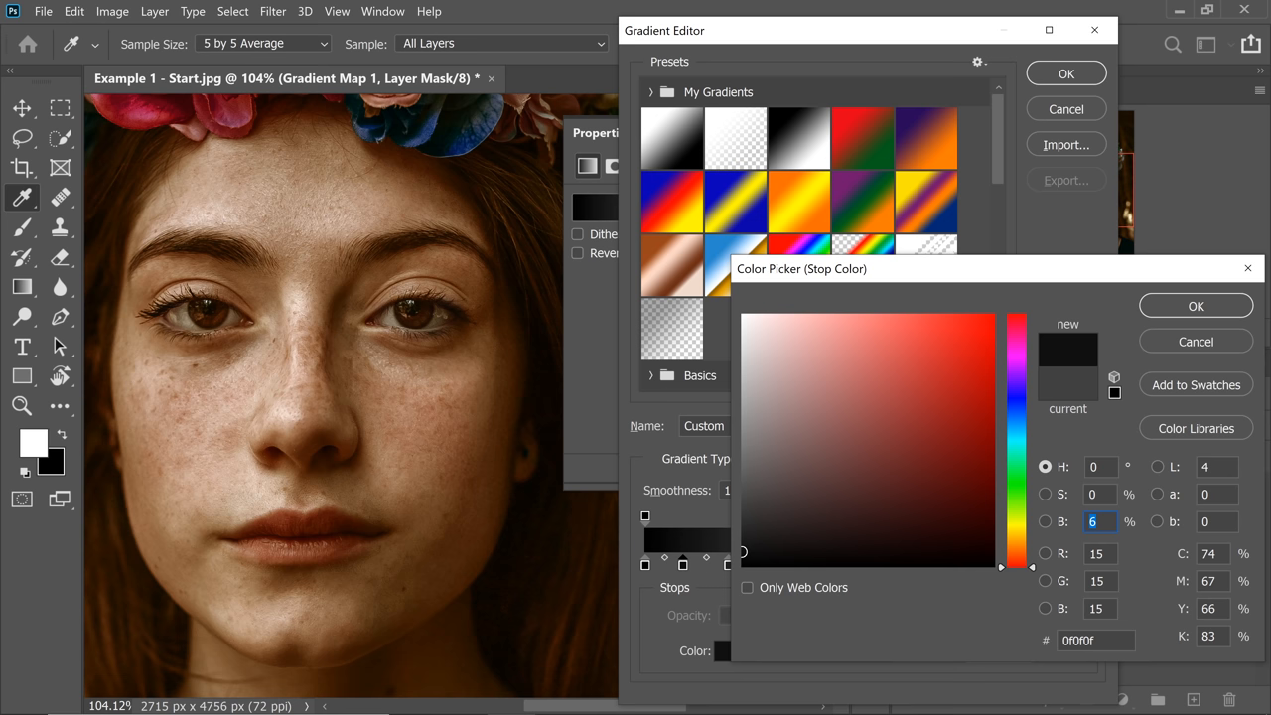
{"action": "left_click", "coordinate": [1196, 306]}
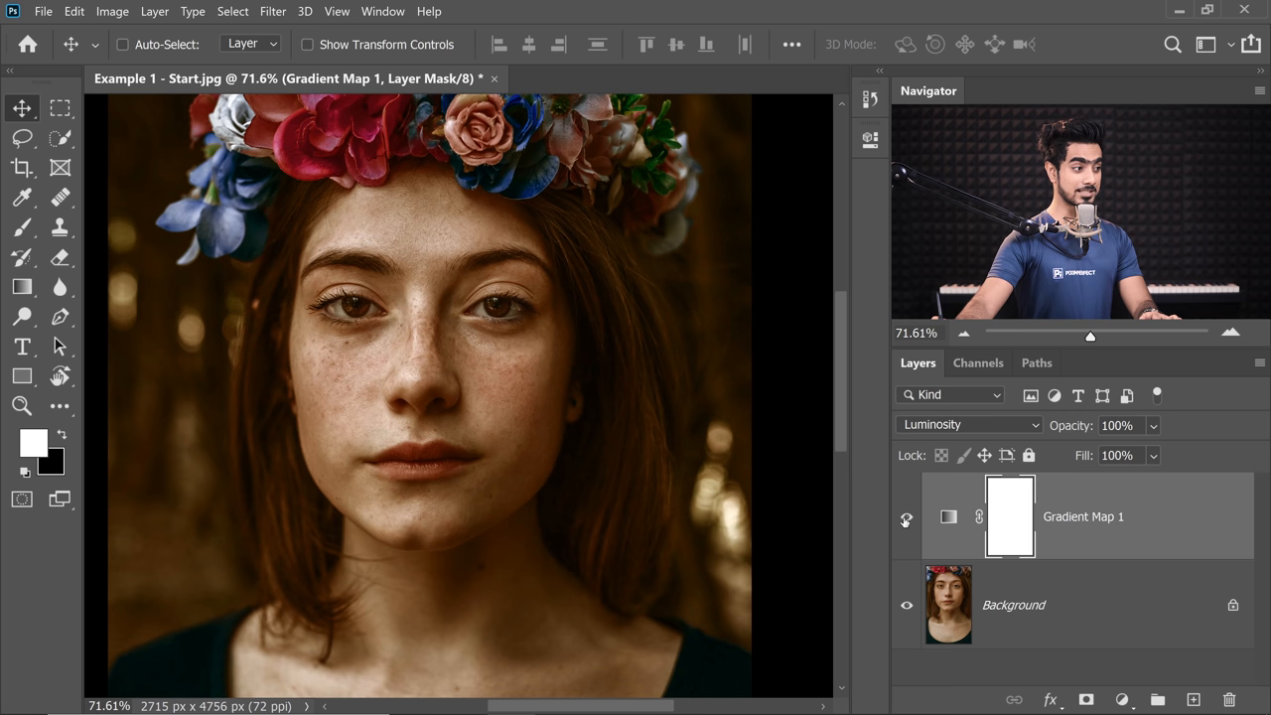
- Select the gradient map's layer mask so the effect can be confined to the face
{"action": "left_click", "coordinate": [123, 43]}
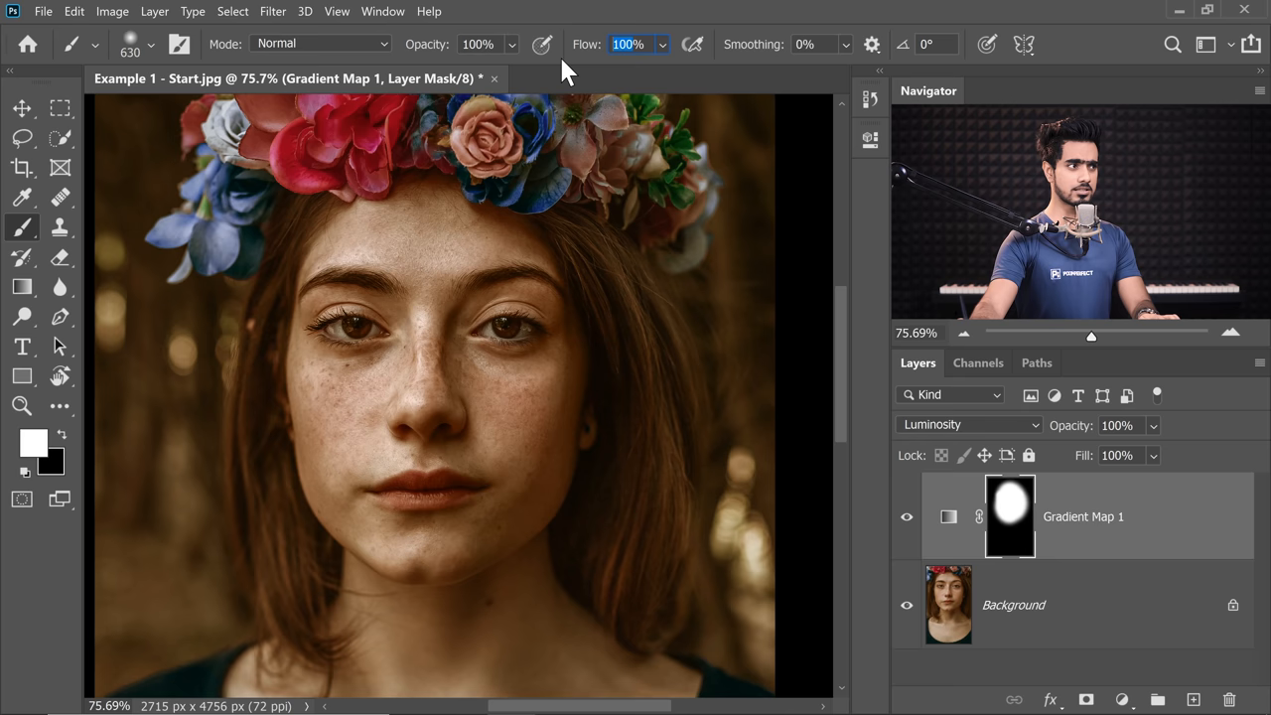
- Rename the gradient map layer to Phase 1 with its opacity lowered to 65%
{"action": "key", "text": "x"}
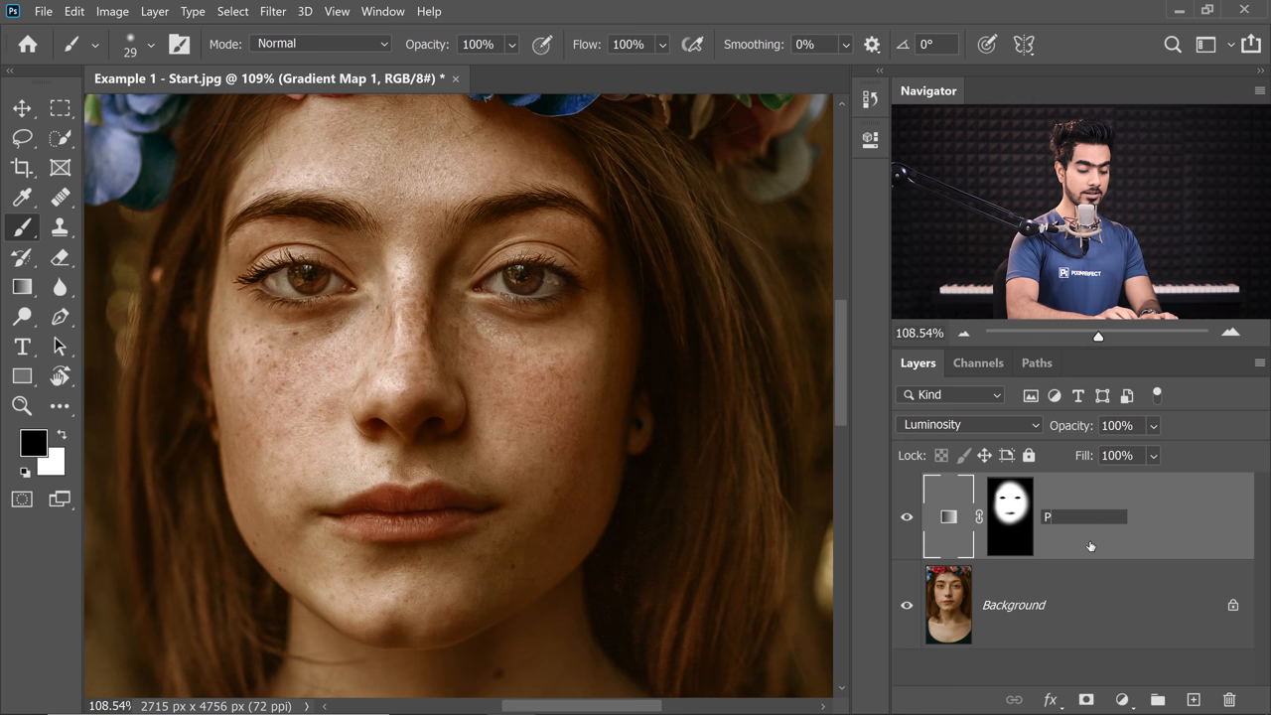
{"action": "type", "text": "Phase 1"}
{"action": "left_click", "coordinate": [1118, 425]}
{"action": "type", "text": "65"}
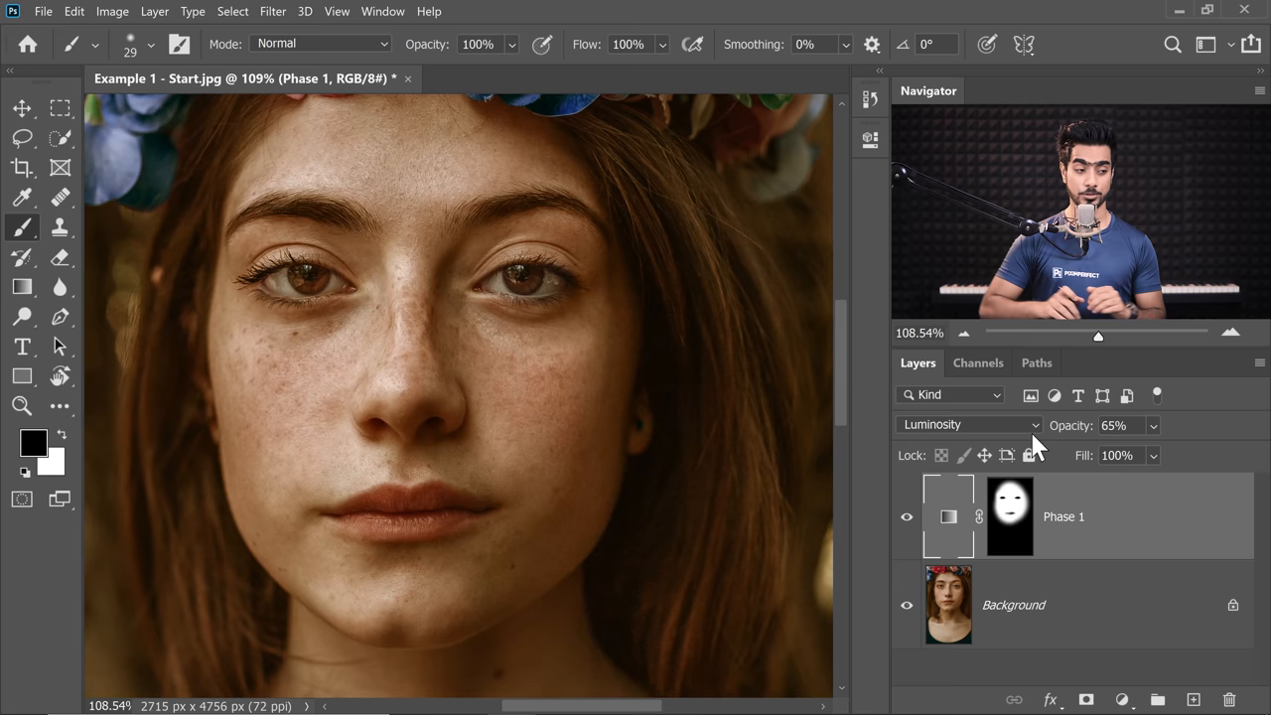
{"action": "mouse_move", "coordinate": [1049, 532]}
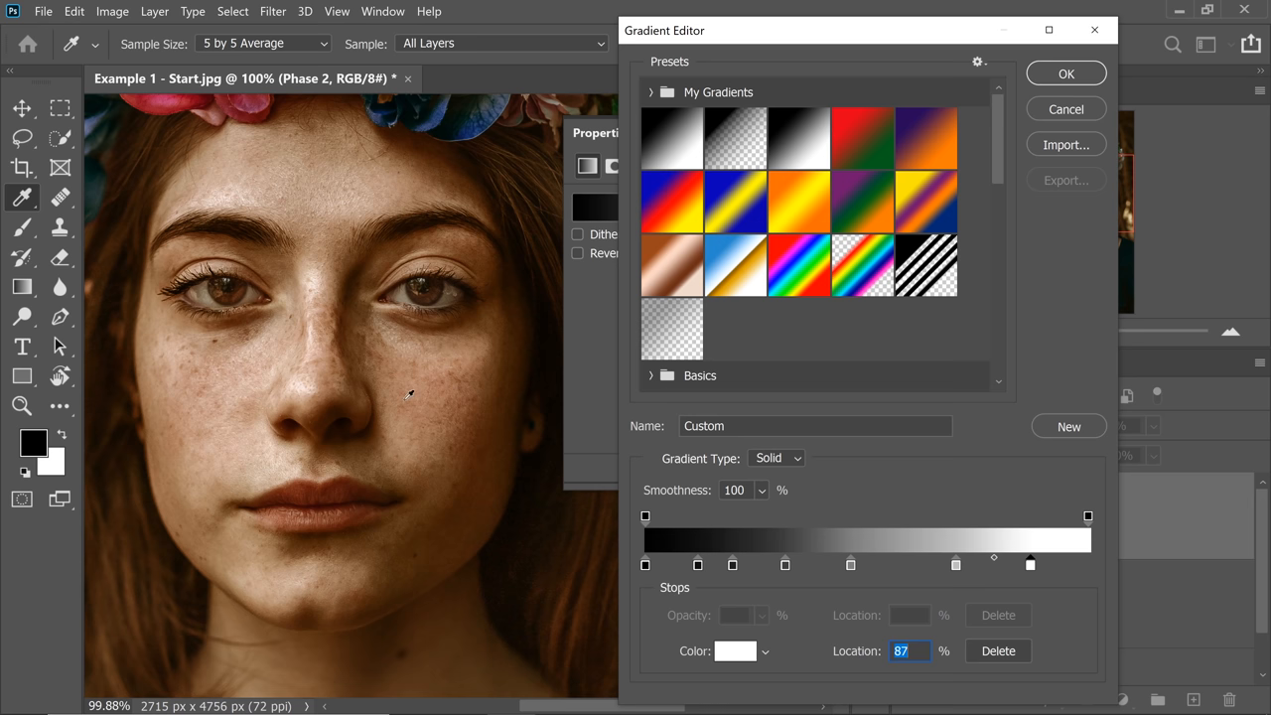
- Create the Phase 2 gradient map above Phase 1 and give it its own grey-stop gradient
{"action": "left_click", "coordinate": [1065, 71]}
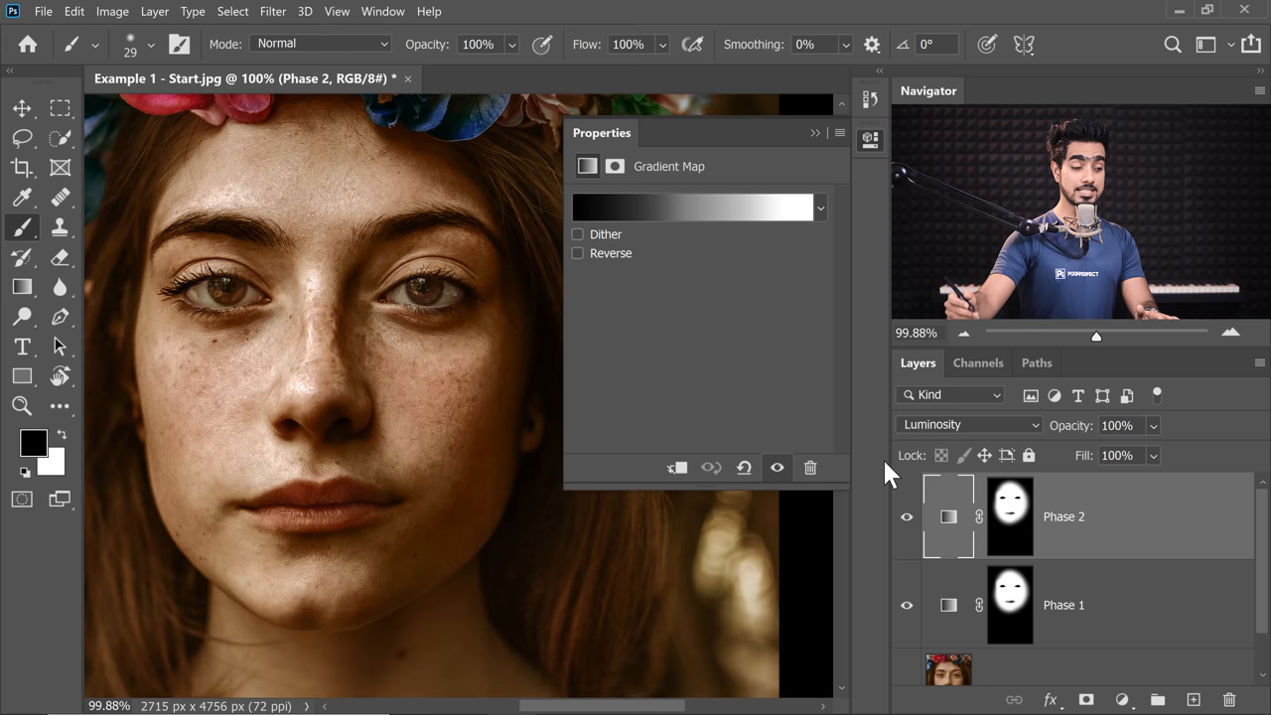
{"action": "left_click", "coordinate": [691, 206]}
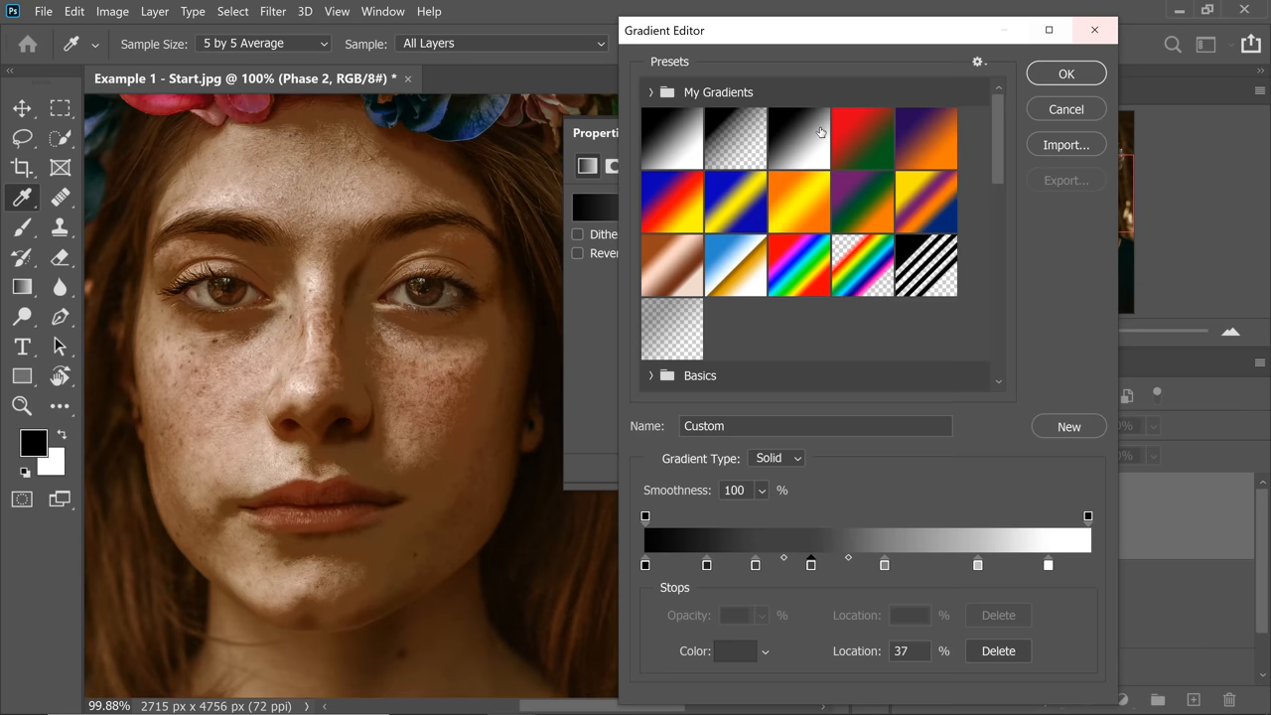
{"action": "left_click", "coordinate": [1065, 71]}
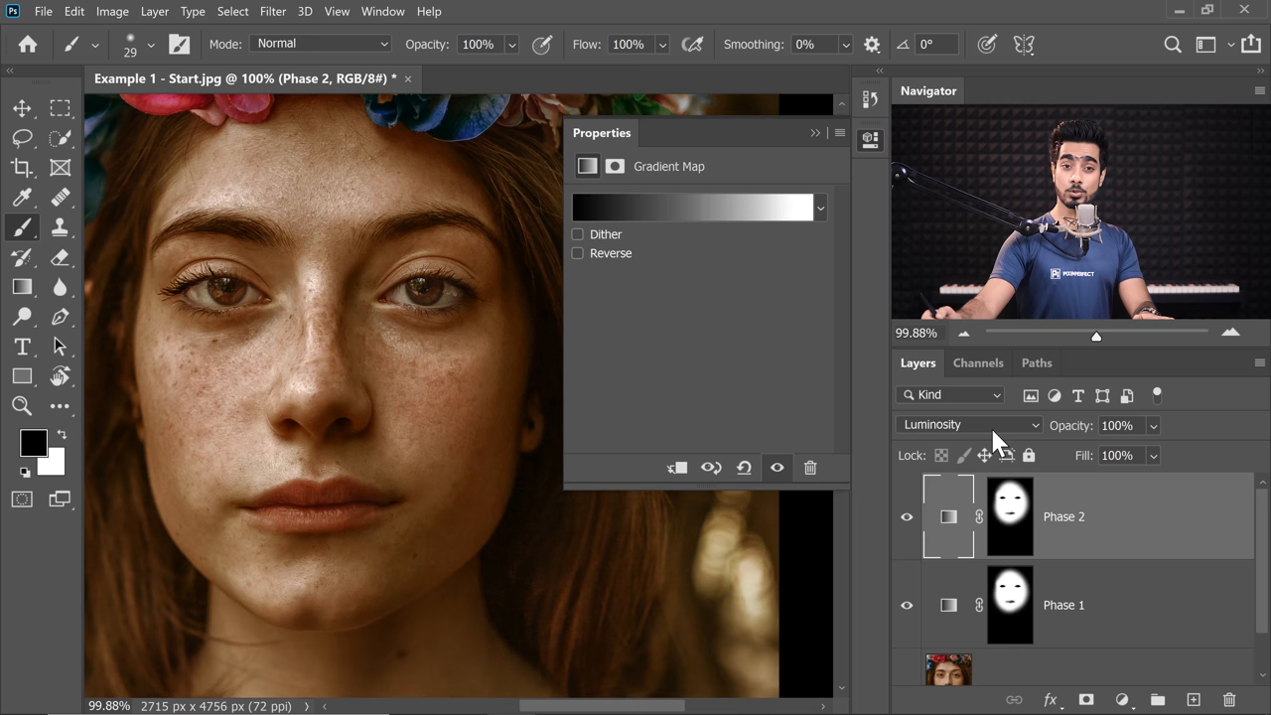
{"action": "left_click", "coordinate": [1115, 425]}
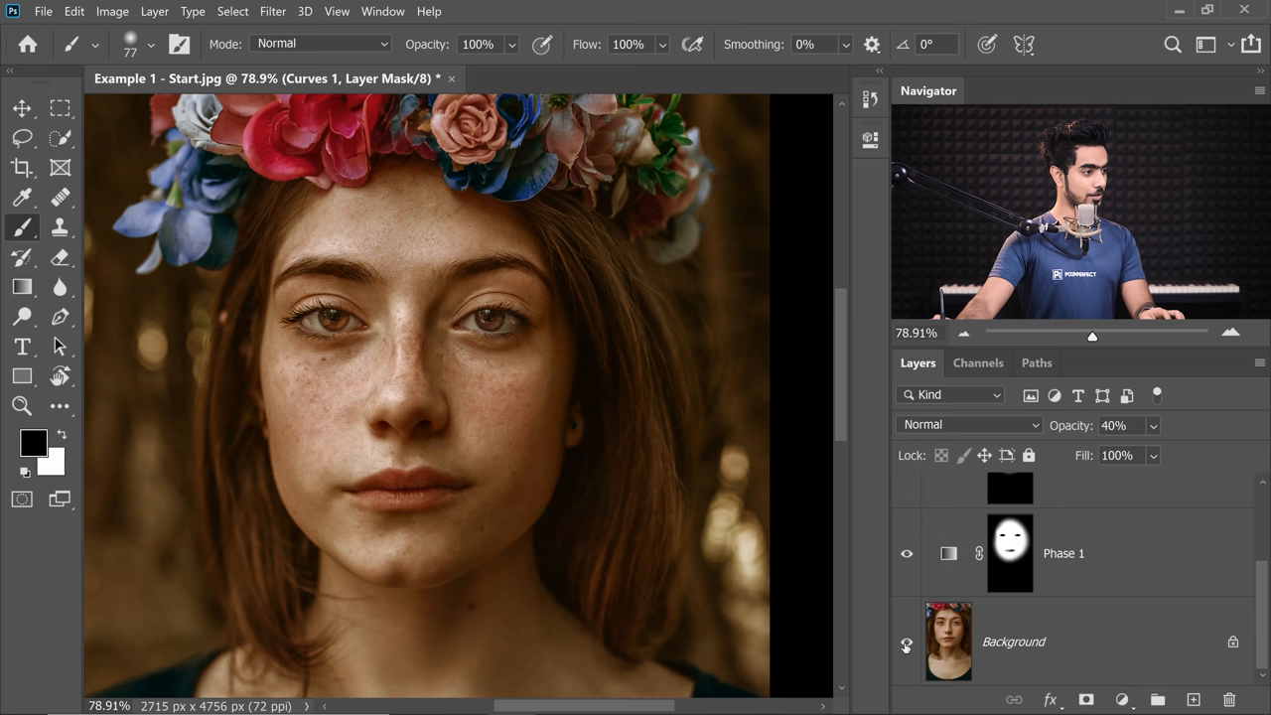
{"action": "left_click", "coordinate": [1065, 552]}
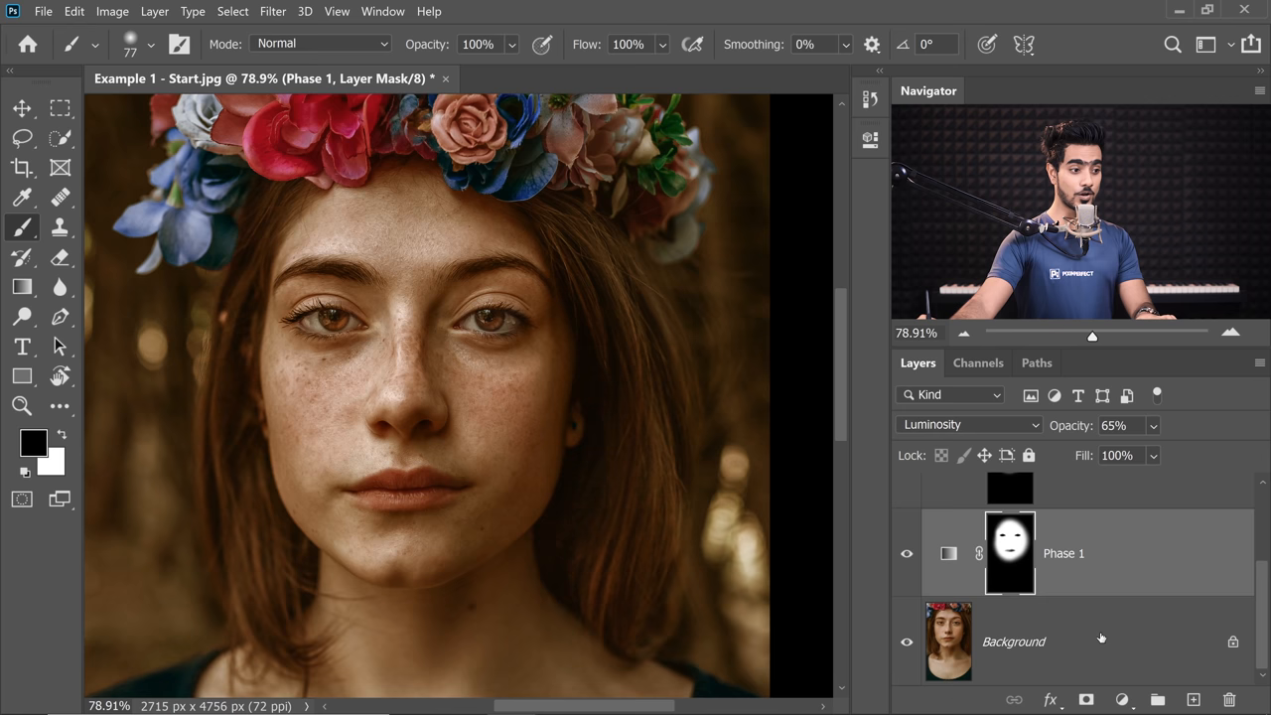